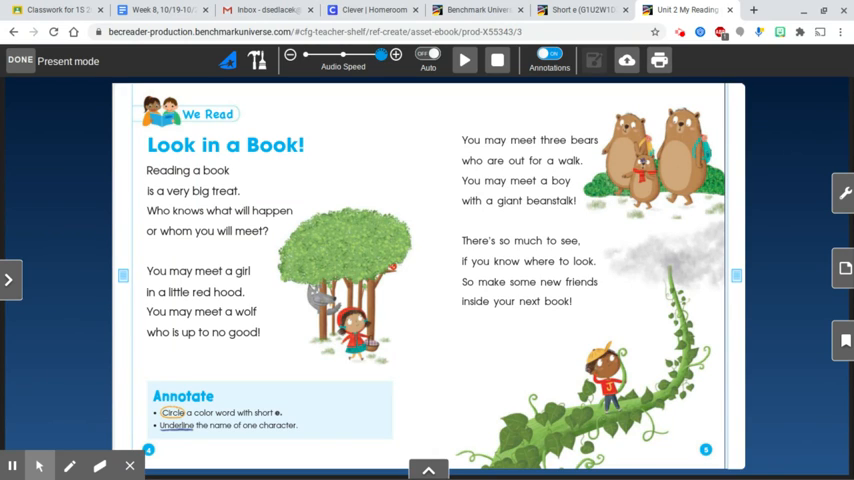
mouse_move(468, 380)
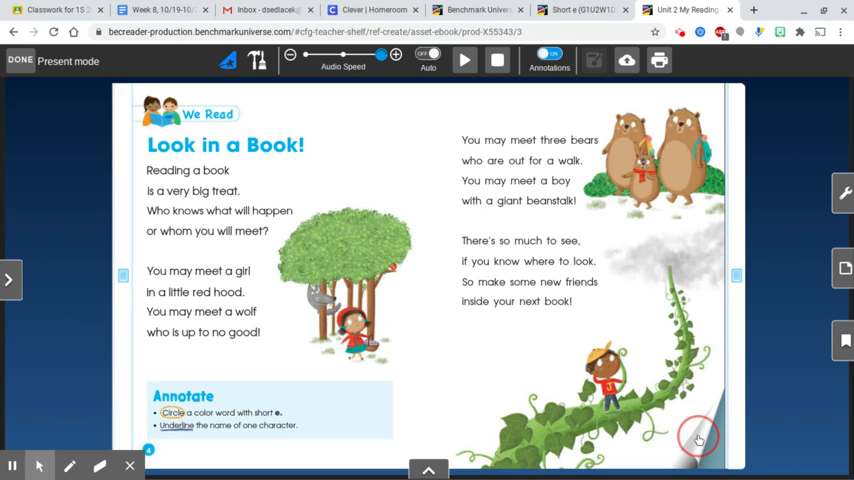
Step: Advance the reader to the We Write page with Favorite Character and Dictation
left_click(700, 440)
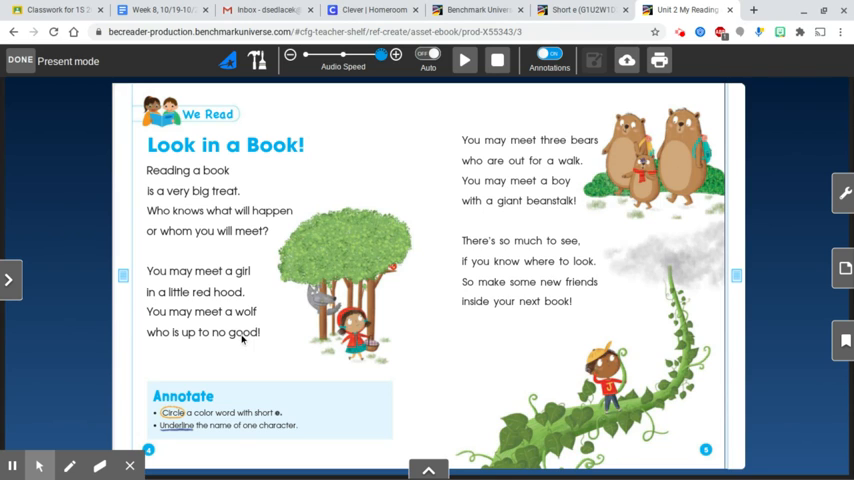
mouse_move(576, 156)
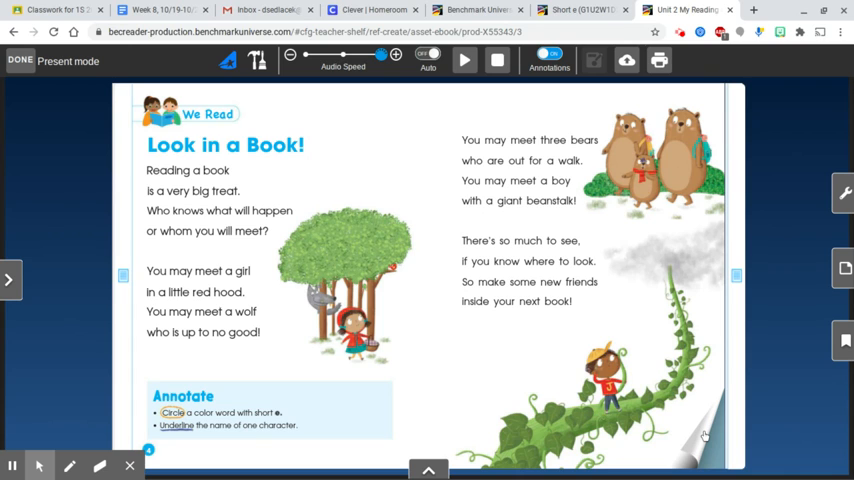
left_click(704, 432)
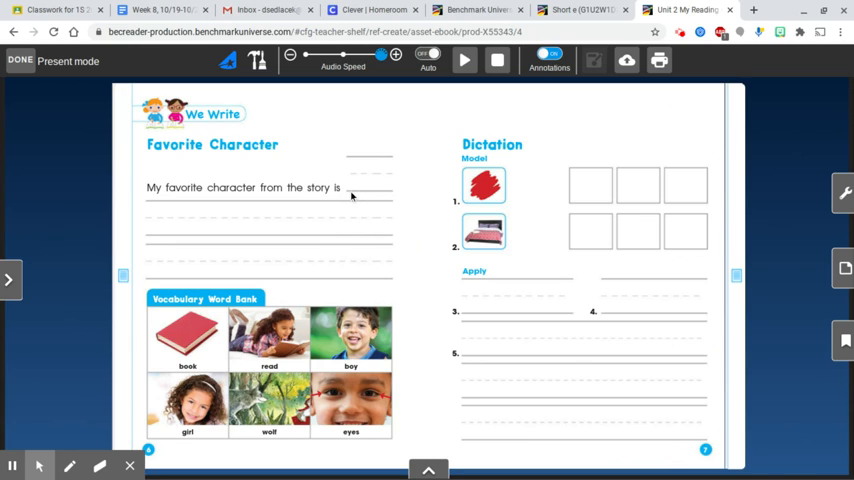
mouse_move(234, 216)
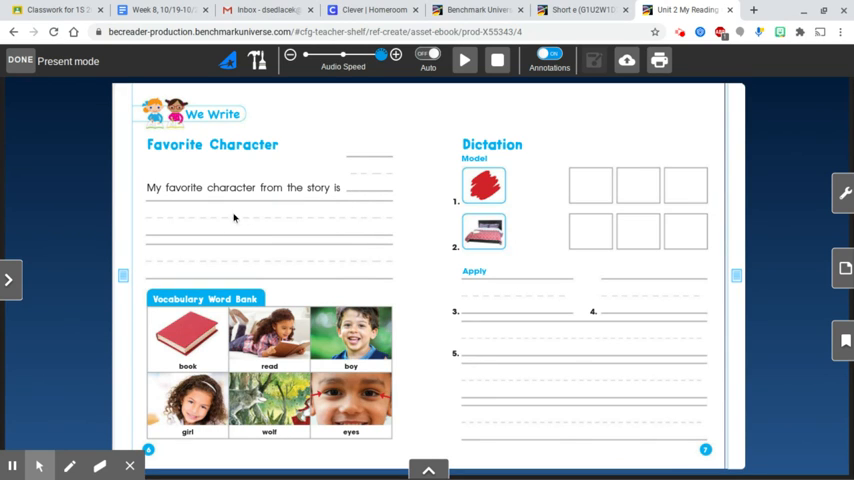
mouse_move(228, 226)
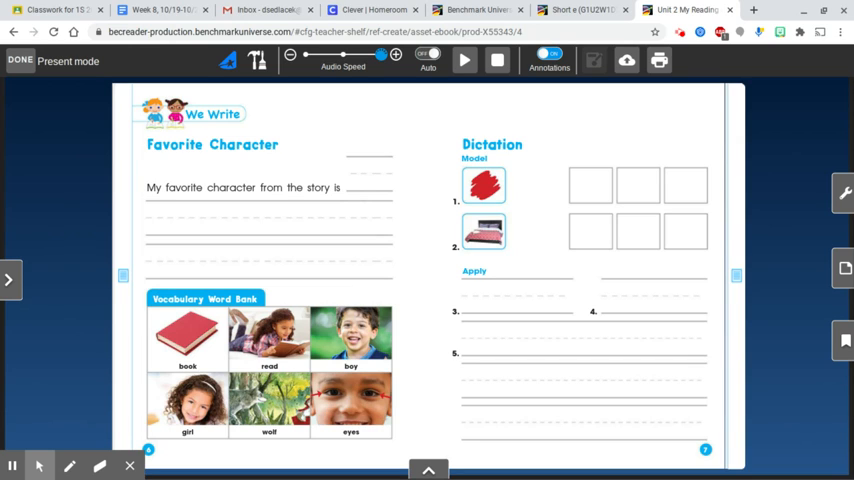
mouse_move(376, 192)
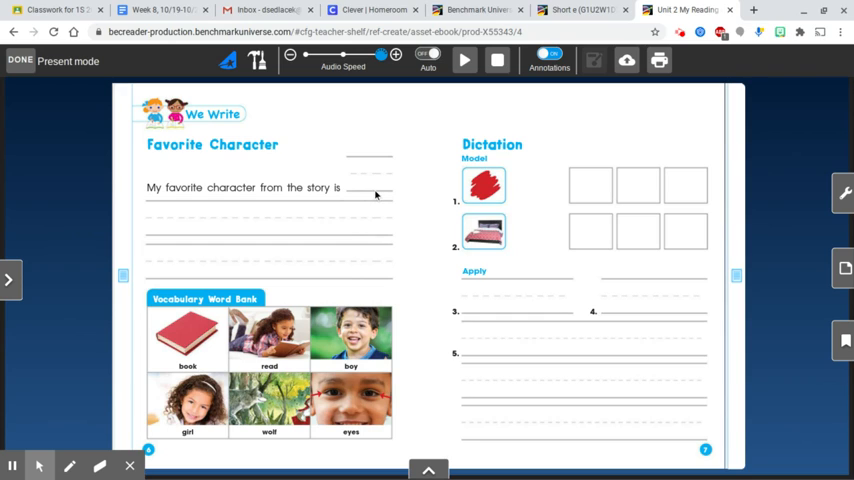
mouse_move(376, 196)
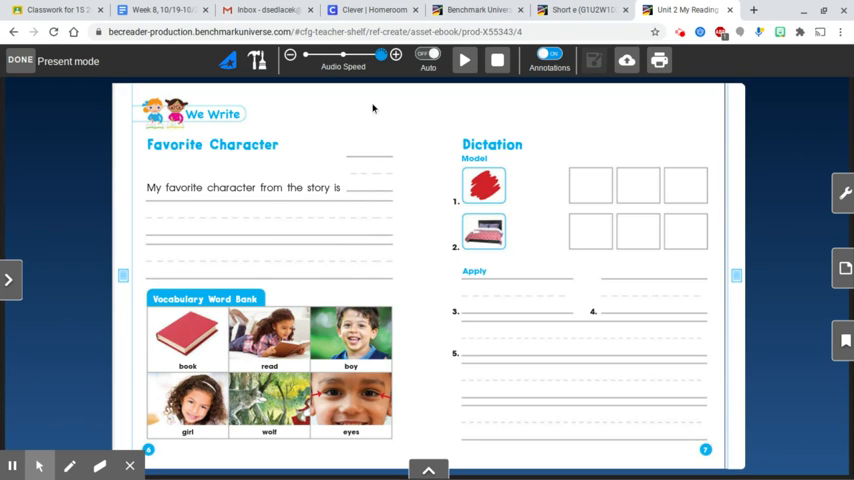
mouse_move(576, 12)
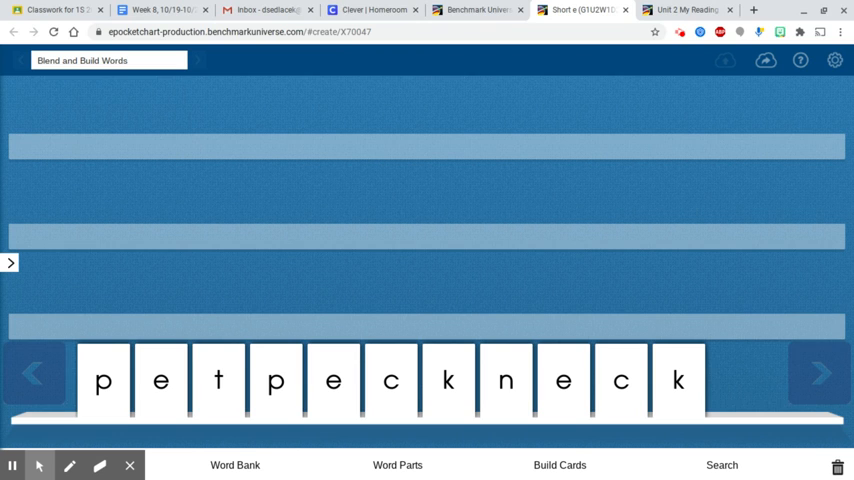
mouse_move(124, 338)
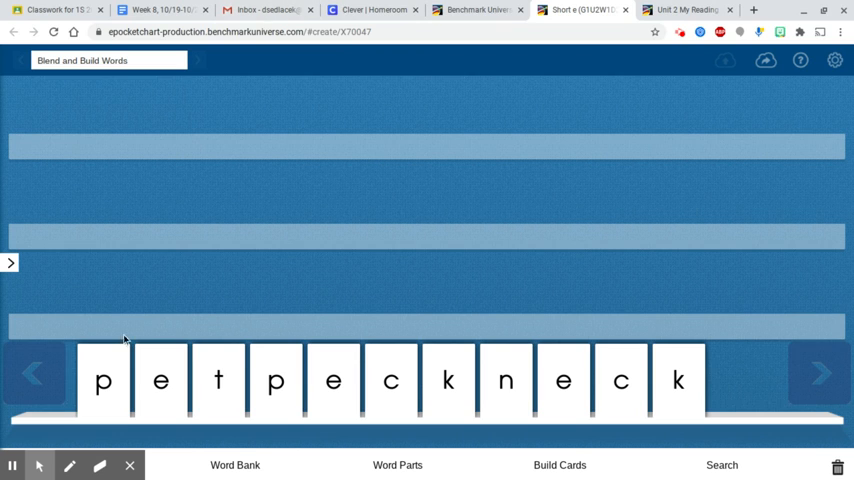
Step: Move the p, e, t tiles up to the top row to spell 'pet'
left_click_drag(104, 380, 120, 188)
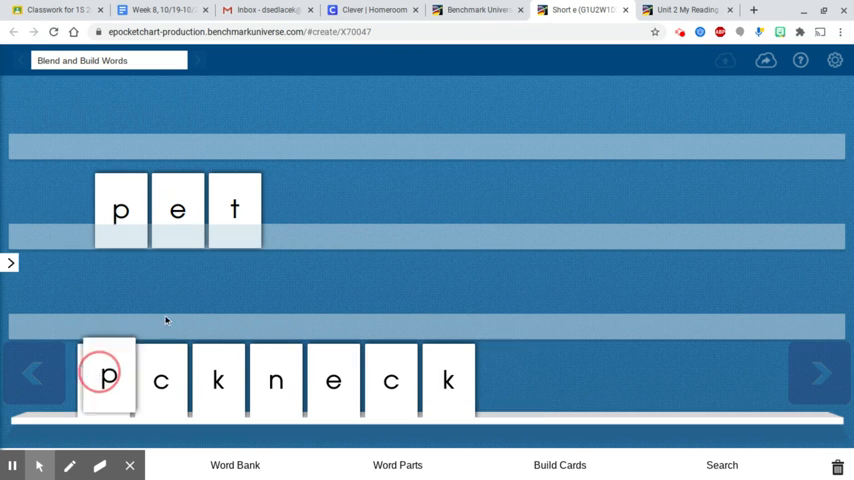
Step: Place the p, e, c, k tiles after 'pet' to spell 'peck'
left_click_drag(108, 378, 330, 208)
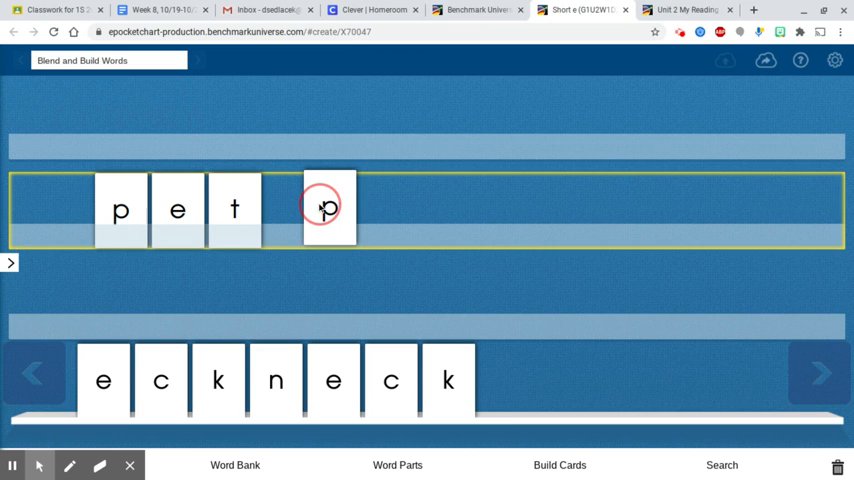
left_click_drag(102, 380, 316, 252)
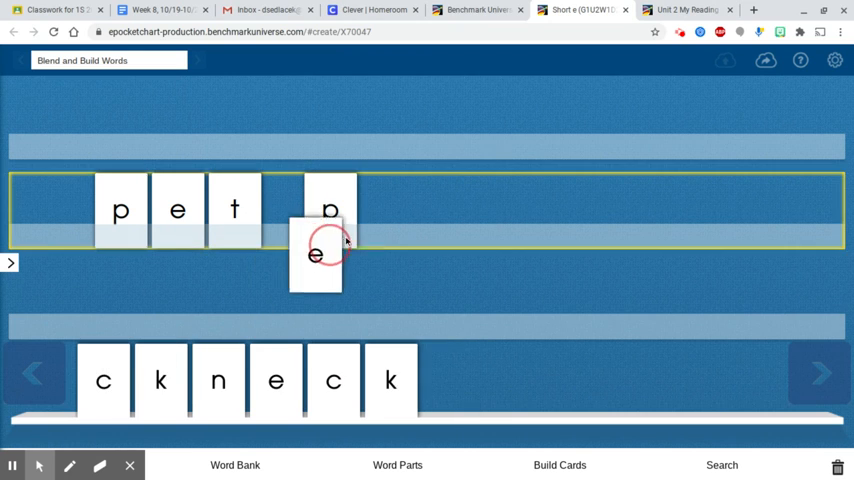
left_click_drag(316, 252, 384, 210)
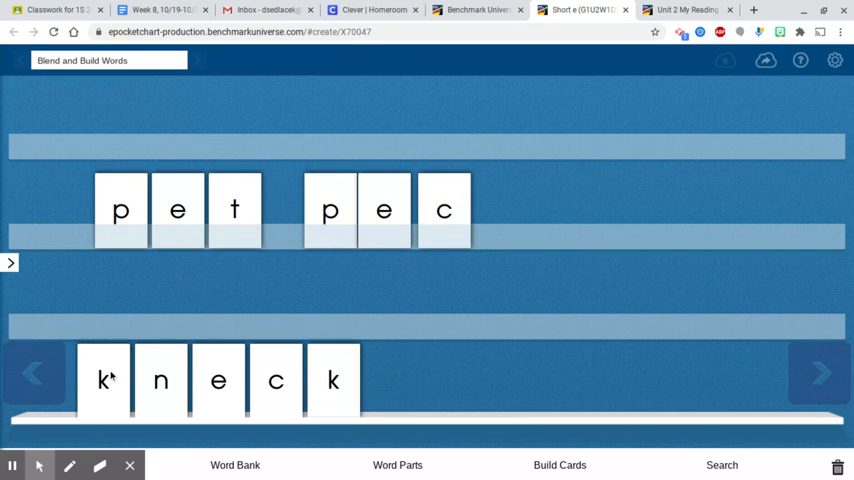
left_click_drag(102, 380, 496, 210)
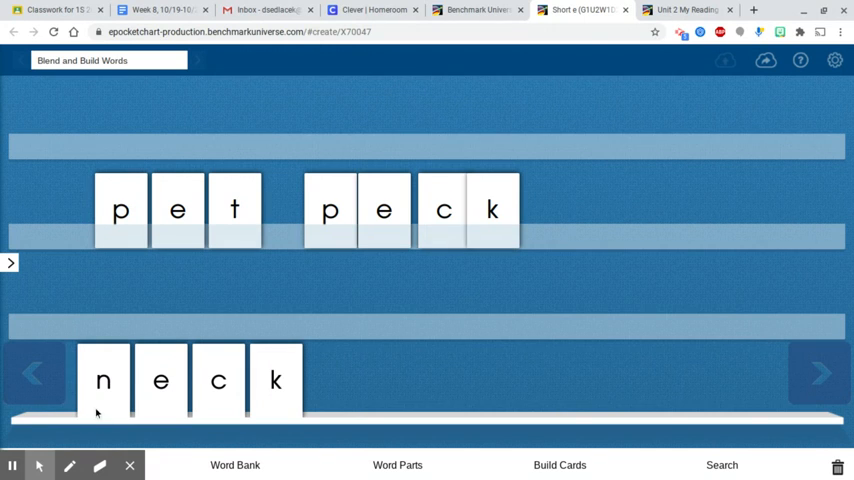
Step: Place the n, e, c, k tiles after 'peck' to spell 'neck'
left_click_drag(102, 380, 590, 210)
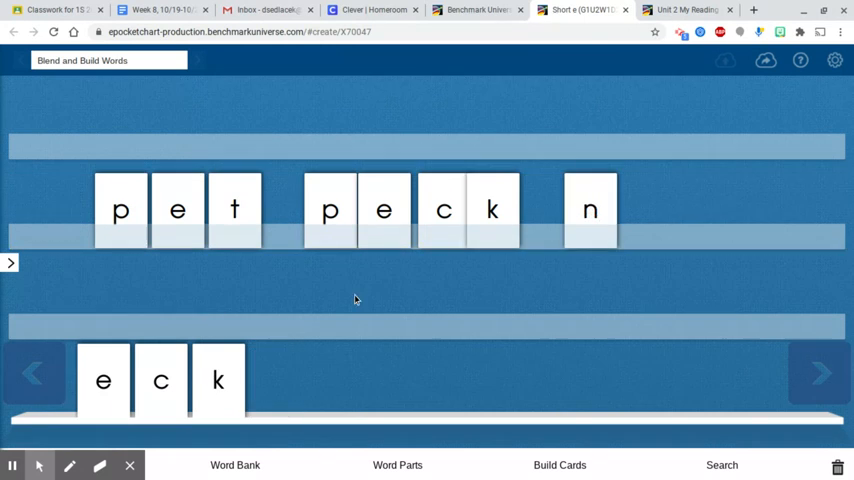
left_click_drag(102, 380, 672, 200)
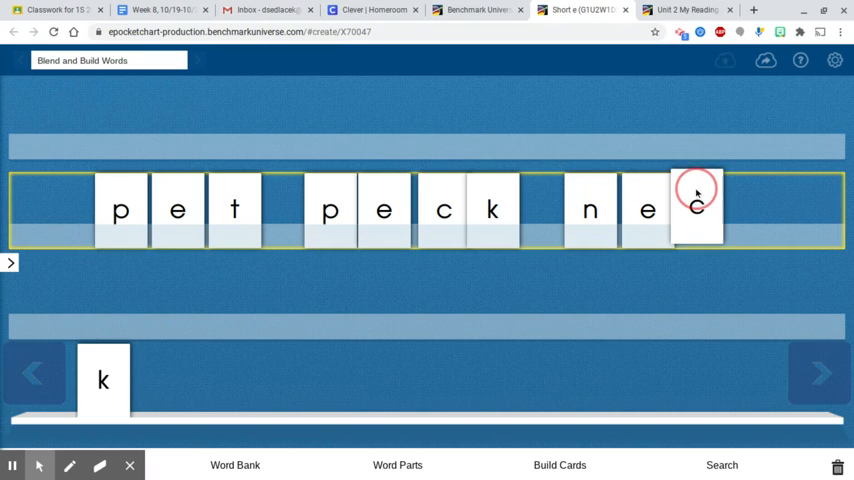
left_click_drag(102, 380, 620, 210)
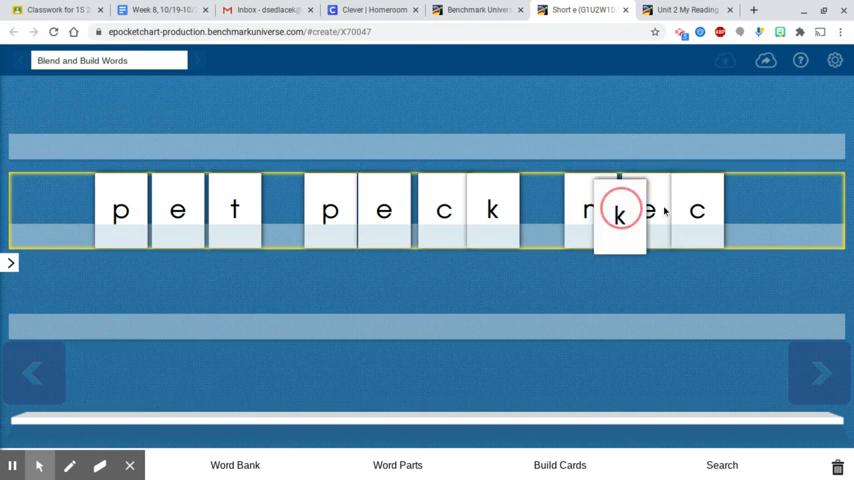
left_click_drag(620, 210, 752, 210)
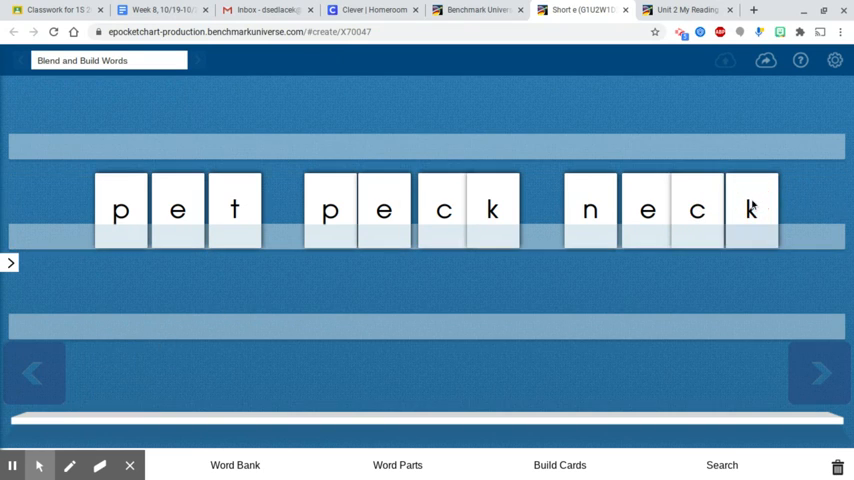